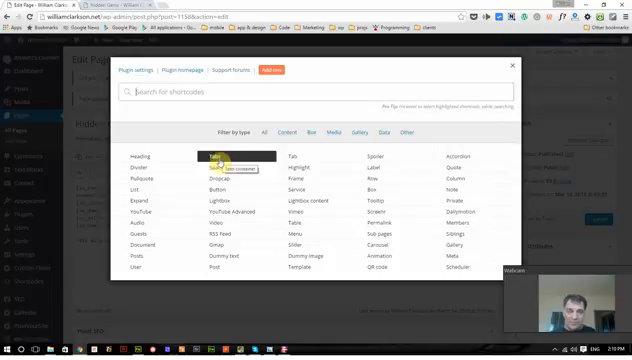
- Insert a Tabs shortcode with its three default su_tab entries into the Hidden Gems page
{"action": "left_click", "coordinate": [209, 158]}
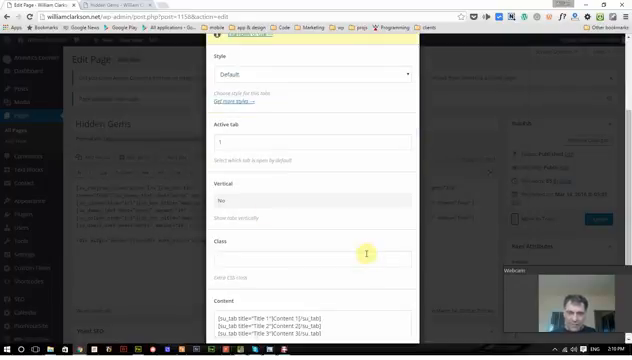
{"action": "scroll", "scroll_direction": "down", "scroll_amount": 3}
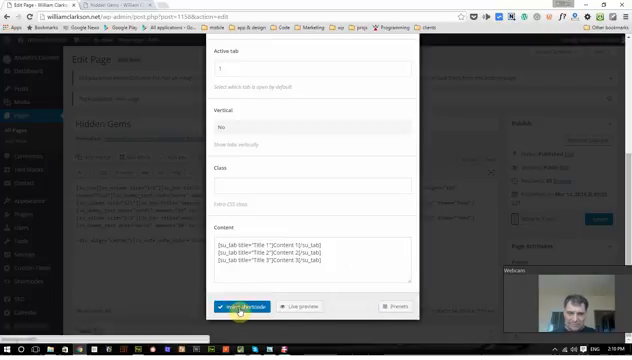
{"action": "left_click", "coordinate": [232, 306]}
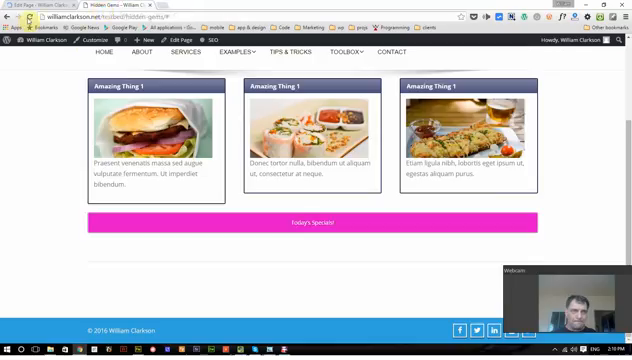
- Reload the live Hidden Gems page and scroll down to the three tabs
{"action": "left_click", "coordinate": [42, 40]}
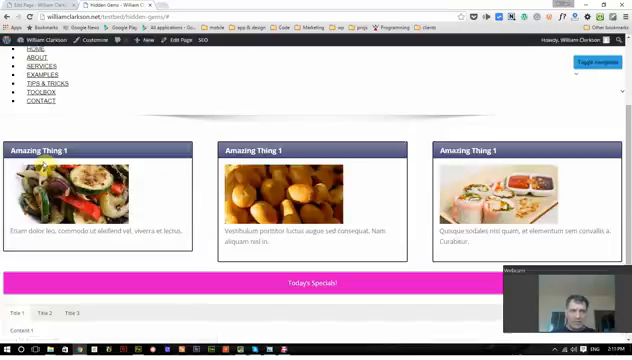
{"action": "scroll", "scroll_direction": "down", "scroll_amount": 3}
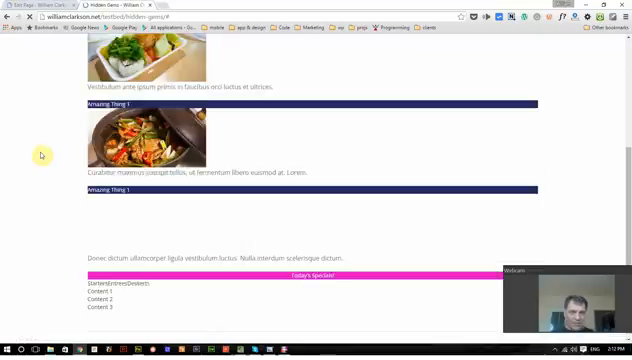
- Scroll down the live page to the Starters, Entrees and Desserts tabs
{"action": "scroll", "scroll_direction": "down", "scroll_amount": 3}
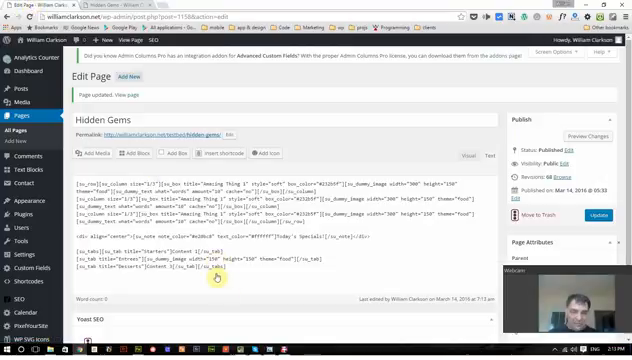
- Add a green Note shortcode with radius 4 reading 'Monday Special 1/2 off'
{"action": "scroll", "scroll_direction": "down", "scroll_amount": 3}
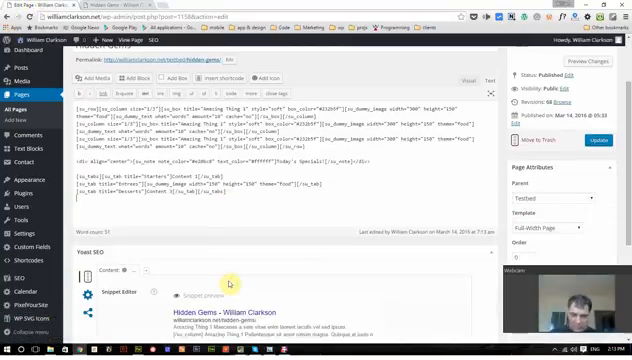
{"action": "mouse_move", "coordinate": [228, 211]}
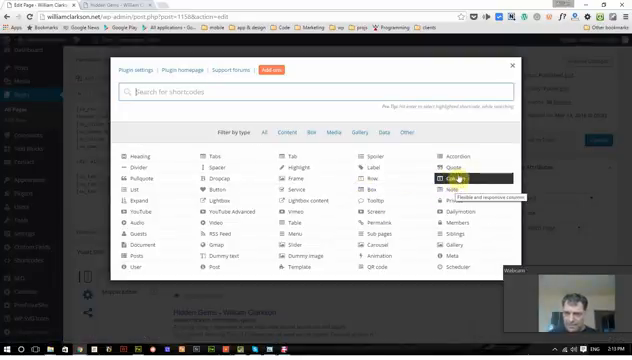
{"action": "left_click", "coordinate": [449, 178]}
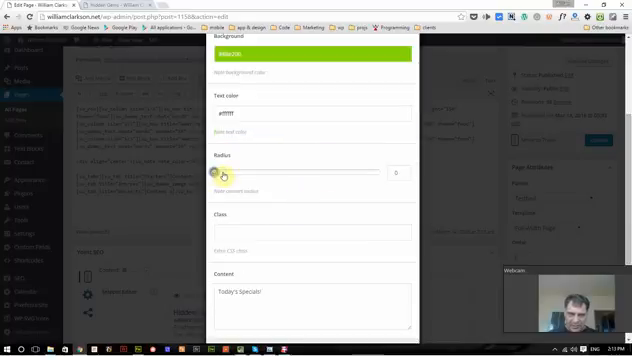
{"action": "left_click_drag", "start_coordinate": [228, 172], "coordinate": [246, 172]}
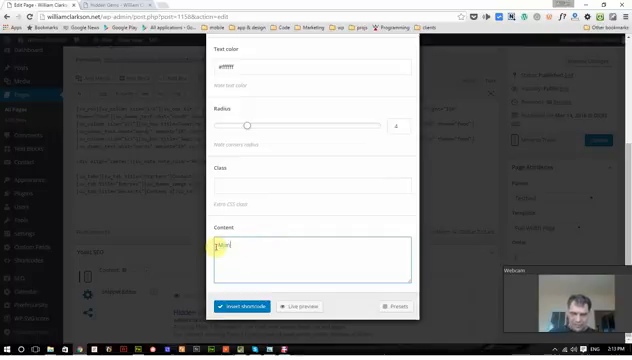
{"action": "type", "text": "onday"}
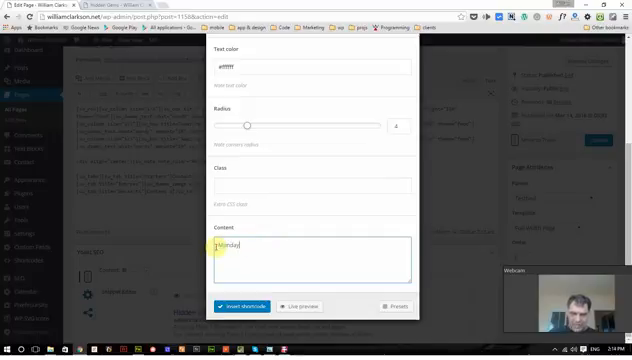
{"action": "type", "text": "Special"}
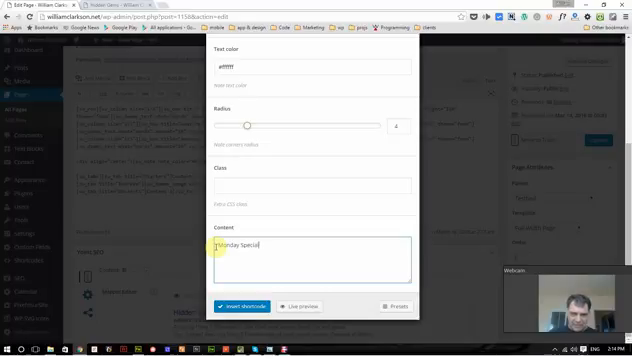
{"action": "type", "text": "1/2 o"}
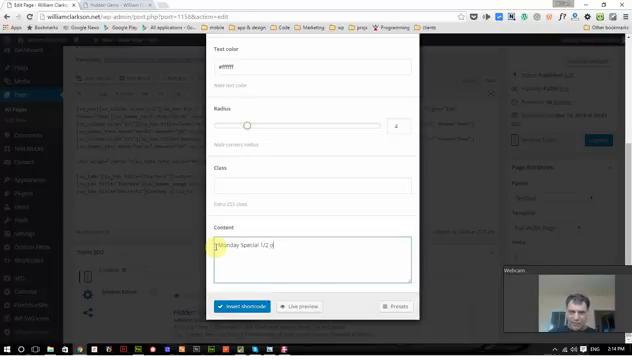
{"action": "type", "text": "ff A"}
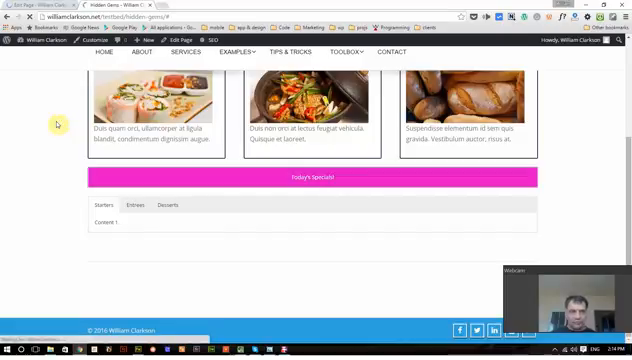
- Scroll the live page down to the green Monday Special note below the tabs
{"action": "scroll", "scroll_direction": "down", "scroll_amount": 3}
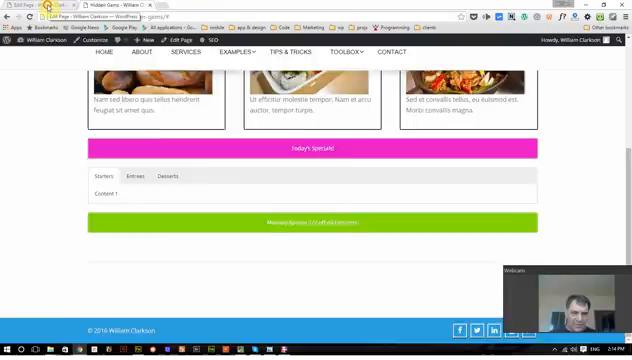
- Back in the editor, fill the Scheduler's Days of the week and placeholder content
{"action": "left_click", "coordinate": [54, 15]}
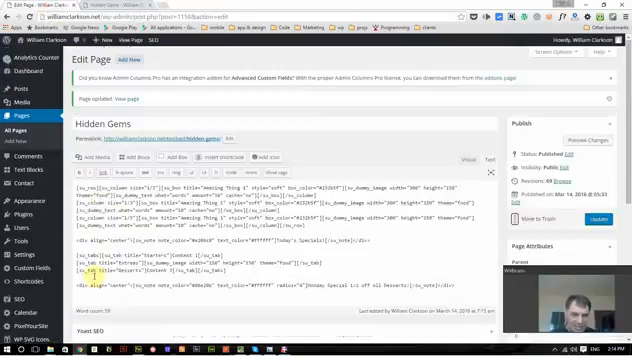
{"action": "scroll", "scroll_direction": "down", "scroll_amount": 3}
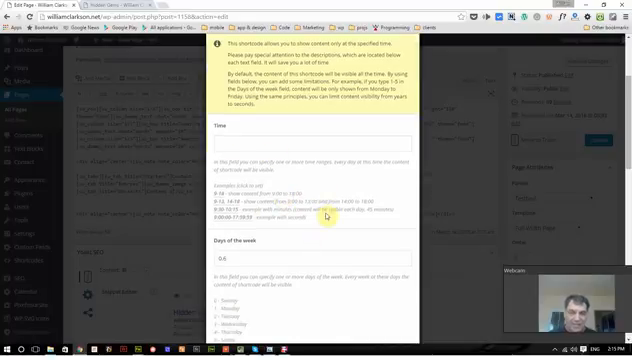
{"action": "scroll", "scroll_direction": "down", "scroll_amount": 3}
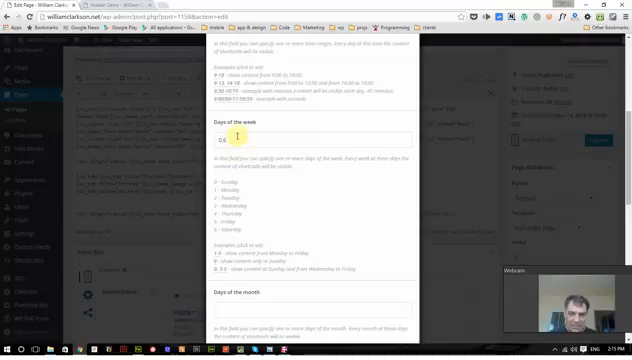
{"action": "scroll", "scroll_direction": "down", "scroll_amount": 3}
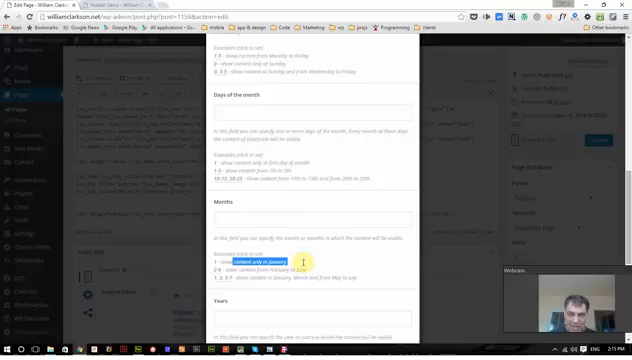
{"action": "scroll", "scroll_direction": "down", "scroll_amount": 3}
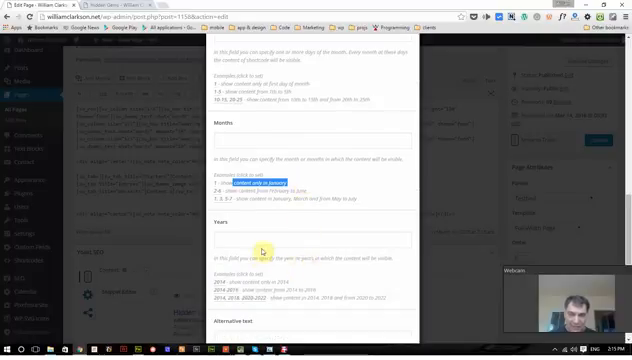
{"action": "left_click", "coordinate": [310, 240]}
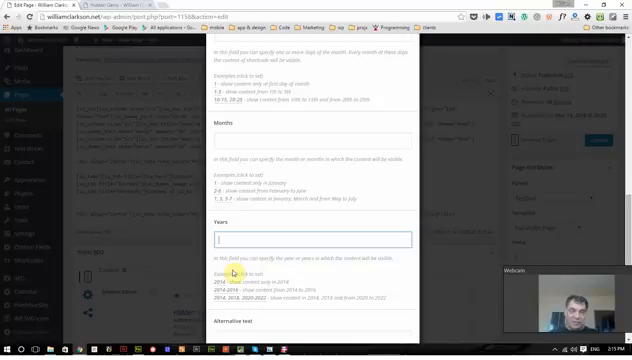
{"action": "scroll", "scroll_direction": "down", "scroll_amount": 3}
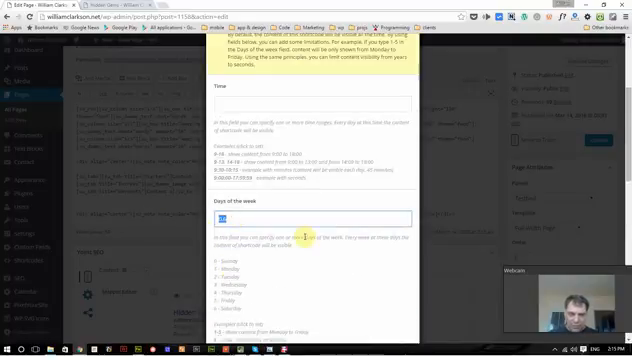
{"action": "scroll", "scroll_direction": "down", "scroll_amount": 3}
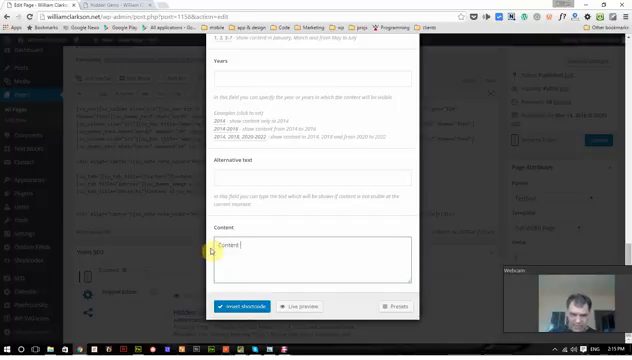
{"action": "type", "text": "here"}
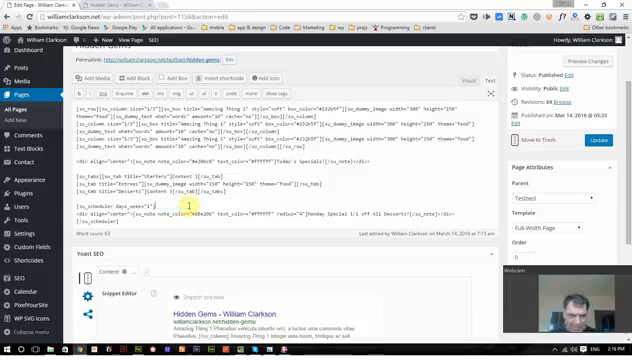
- Update the page with the note wrapped in a day-1 scheduler shortcode
{"action": "left_click", "coordinate": [596, 139]}
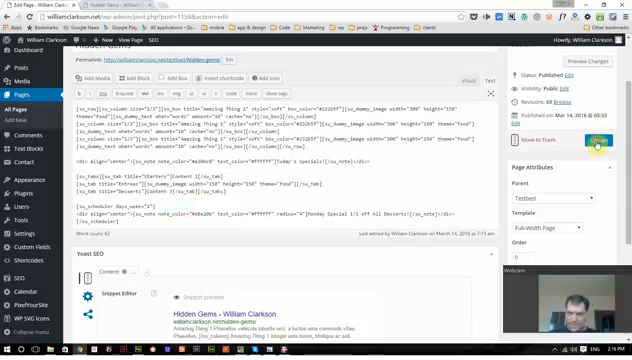